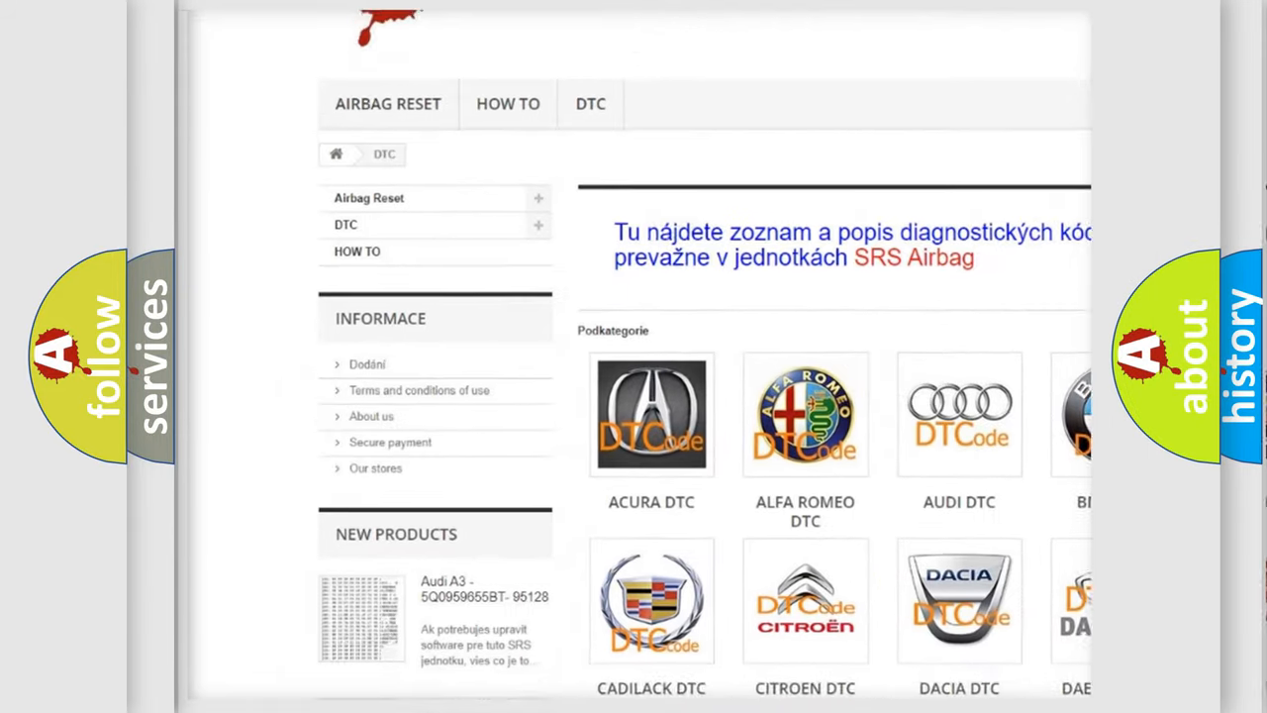
scroll(down, 3)
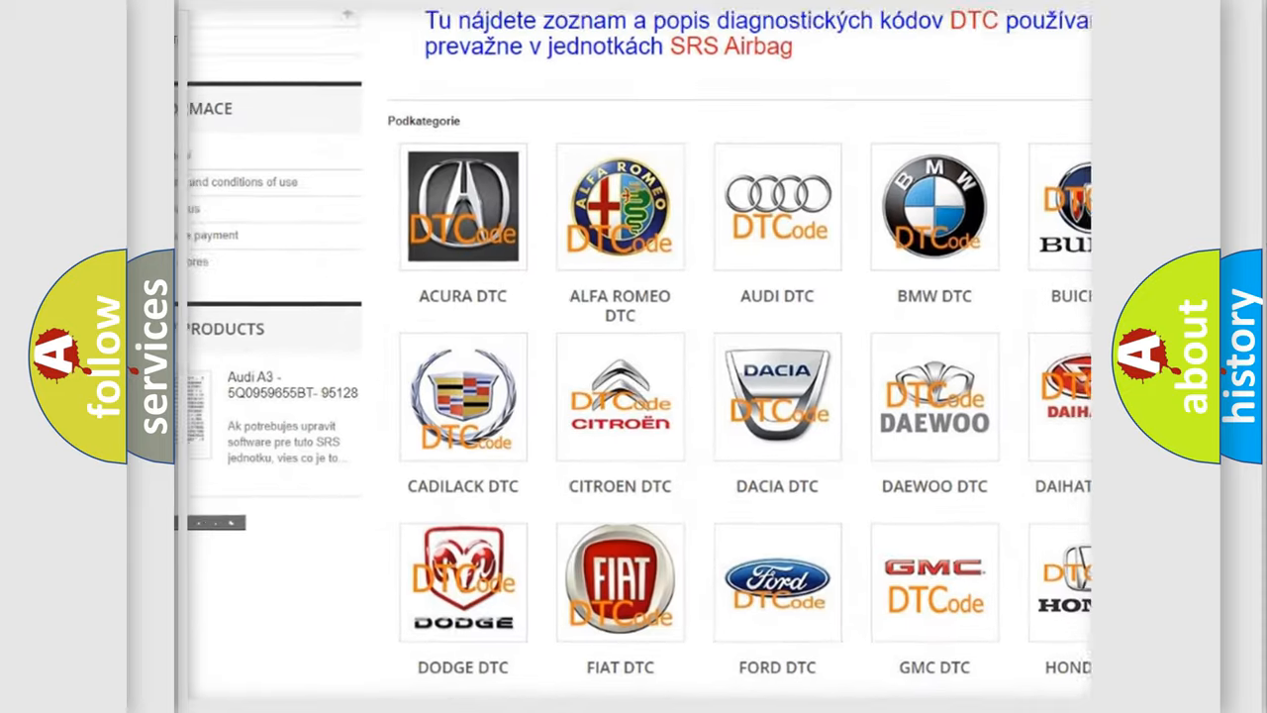
scroll(down, 3)
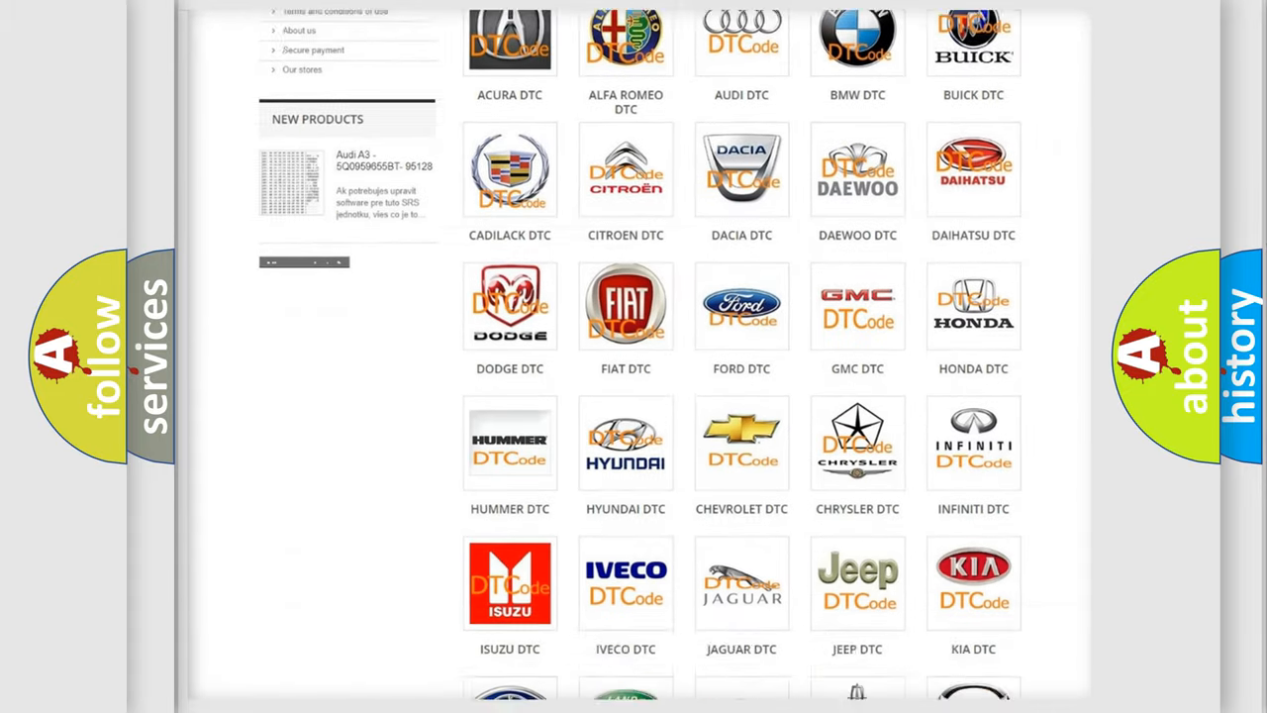
scroll(down, 3)
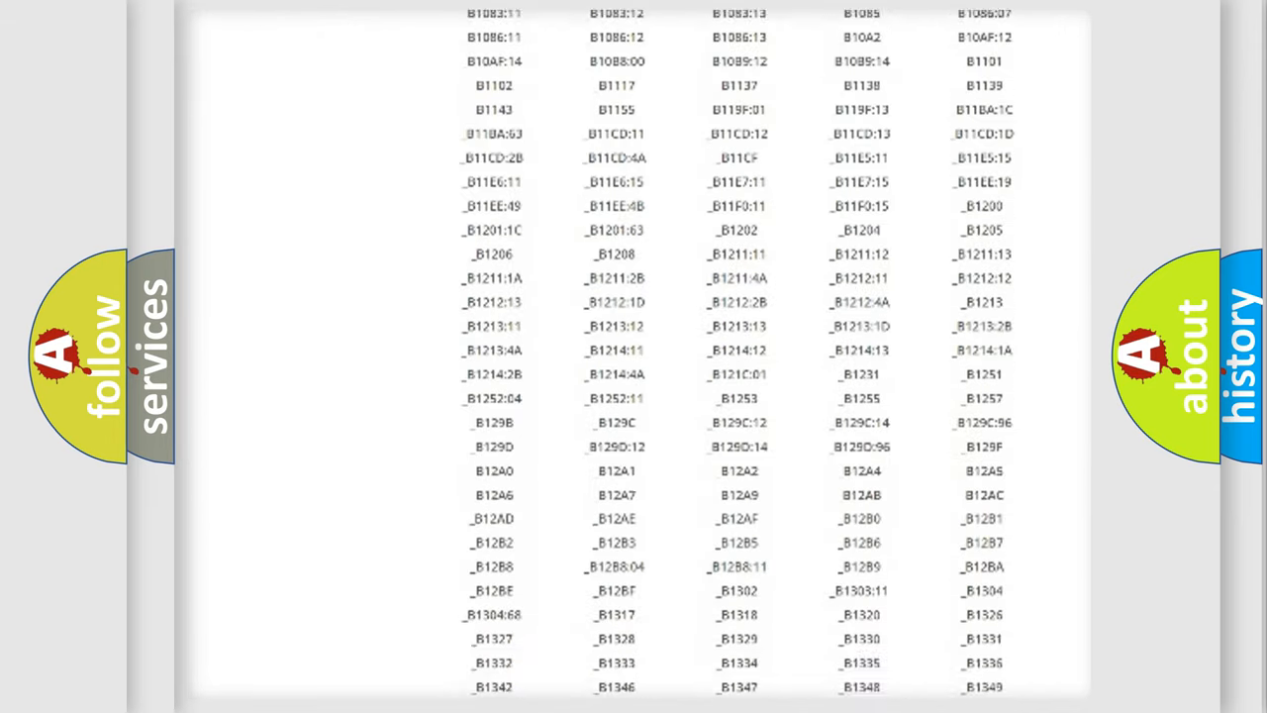
scroll(down, 3)
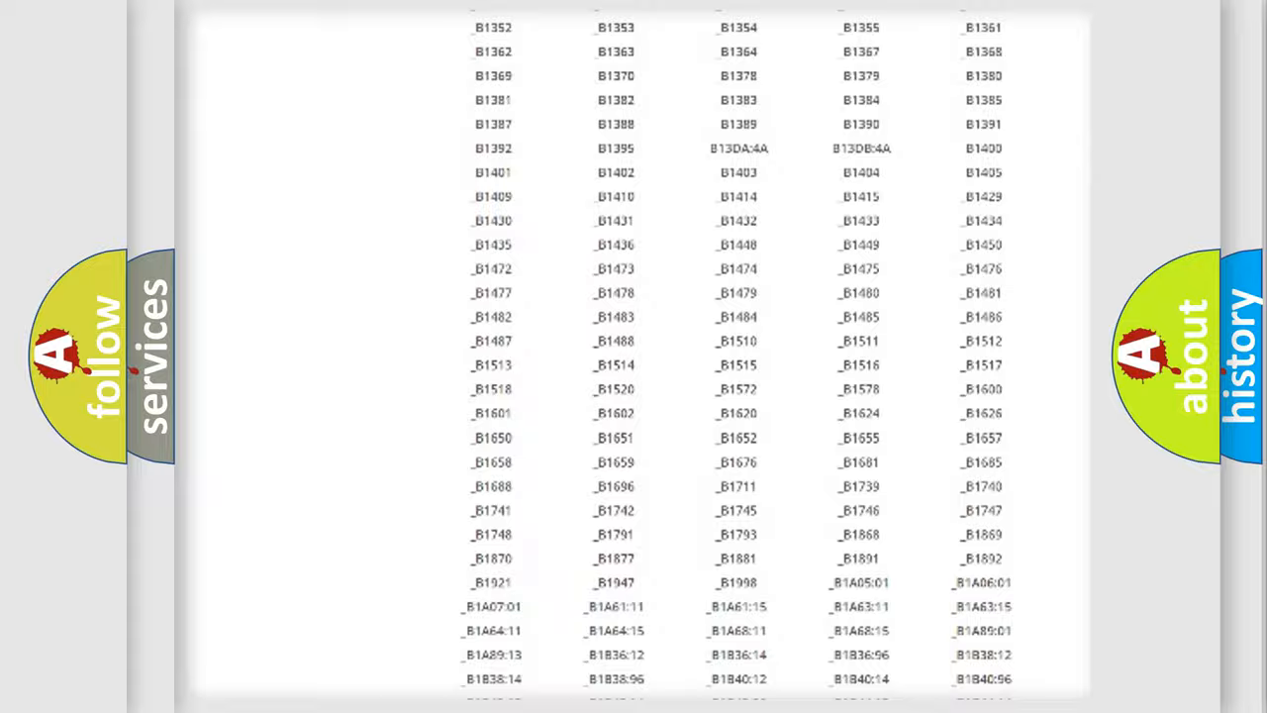